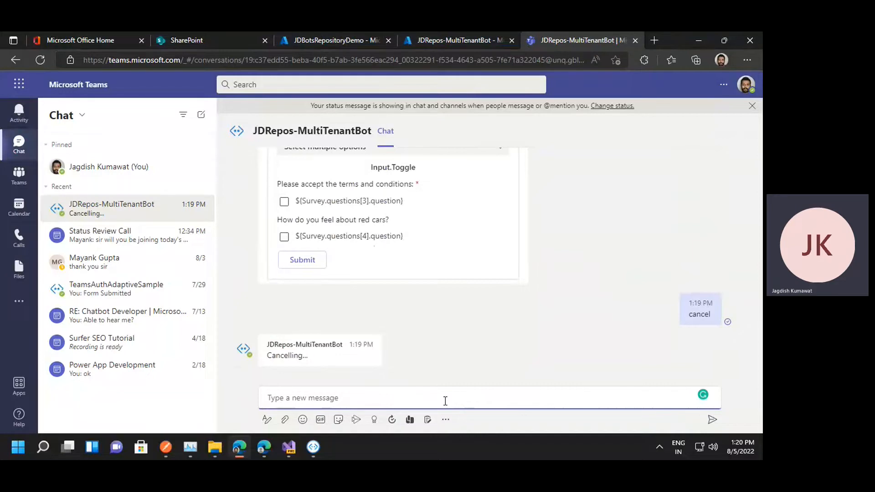
Send 'hi' to the bot and scroll down to its User Details Form card
text(hi)
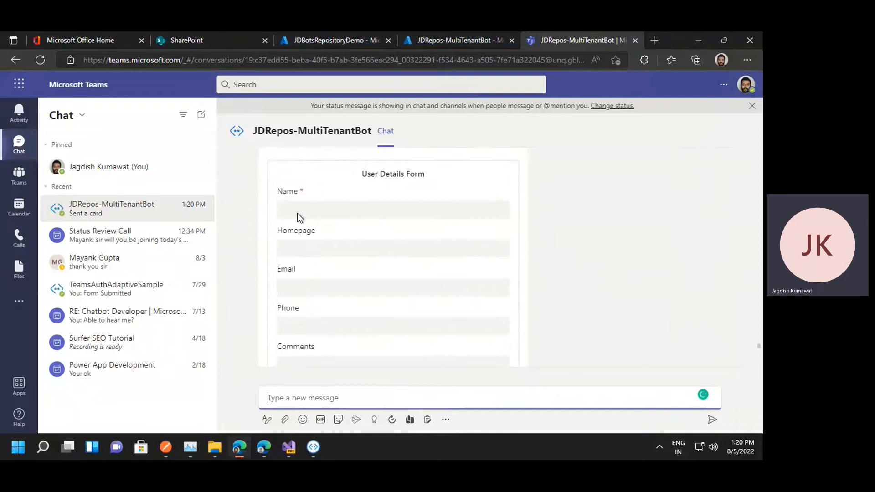
mouse_move(327, 223)
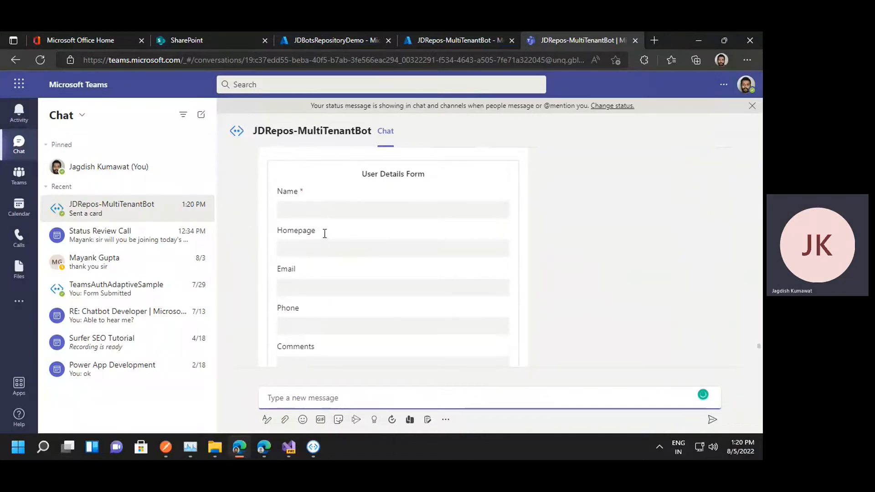
scroll(down, 3)
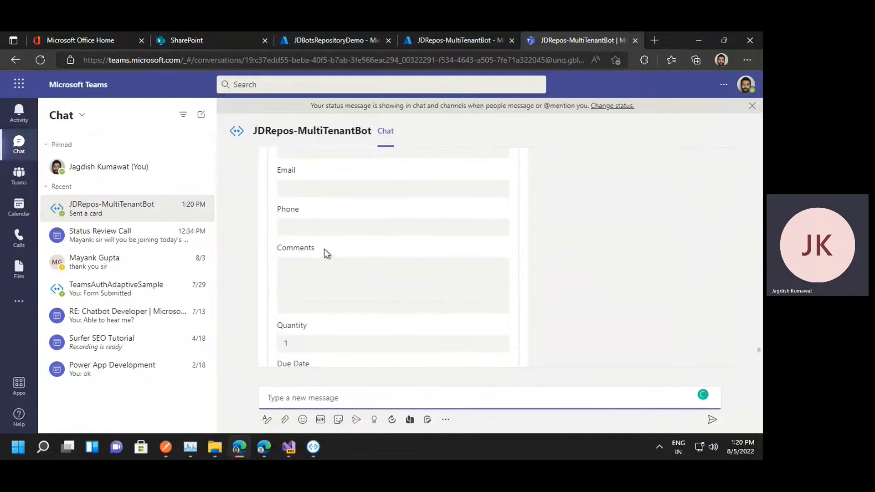
scroll(down, 3)
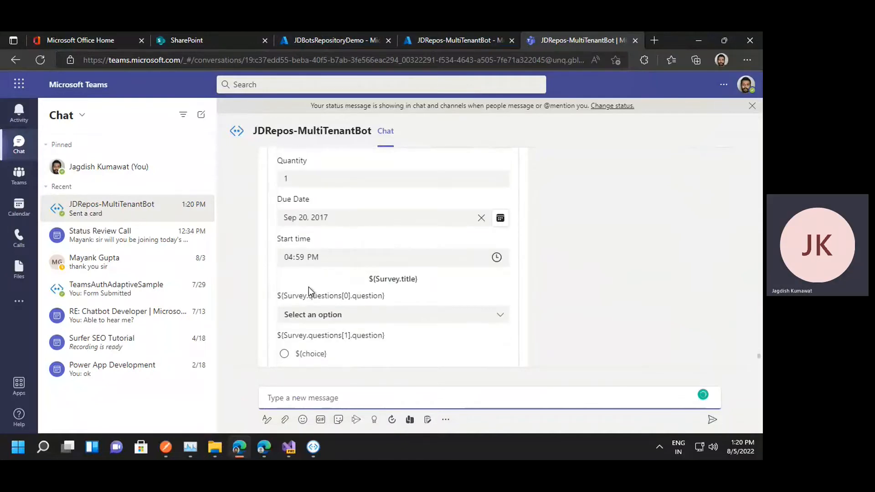
scroll(down, 3)
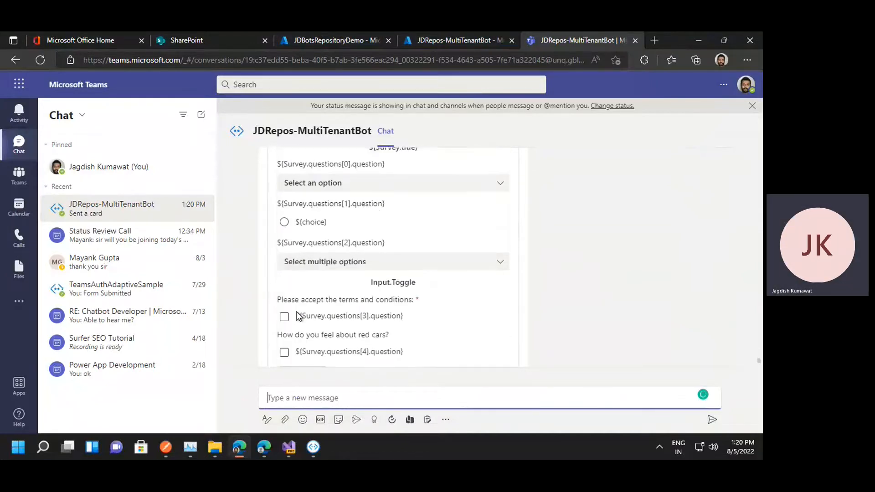
scroll(down, 3)
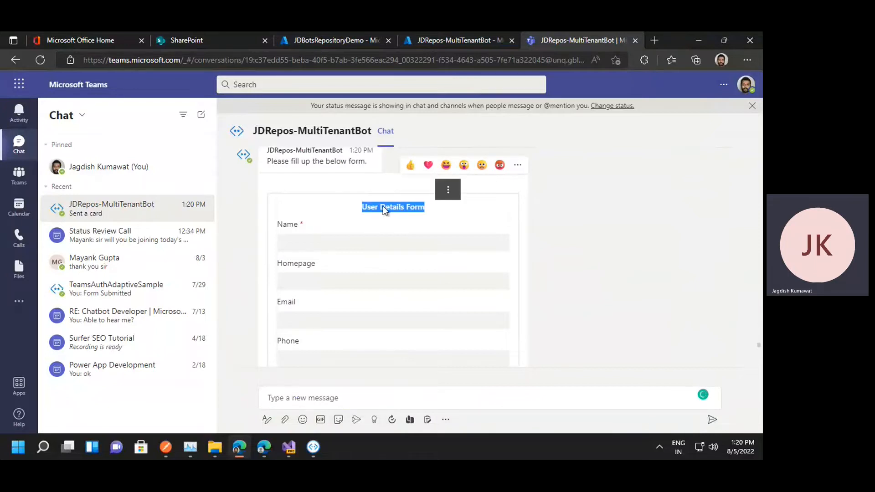
scroll(down, 3)
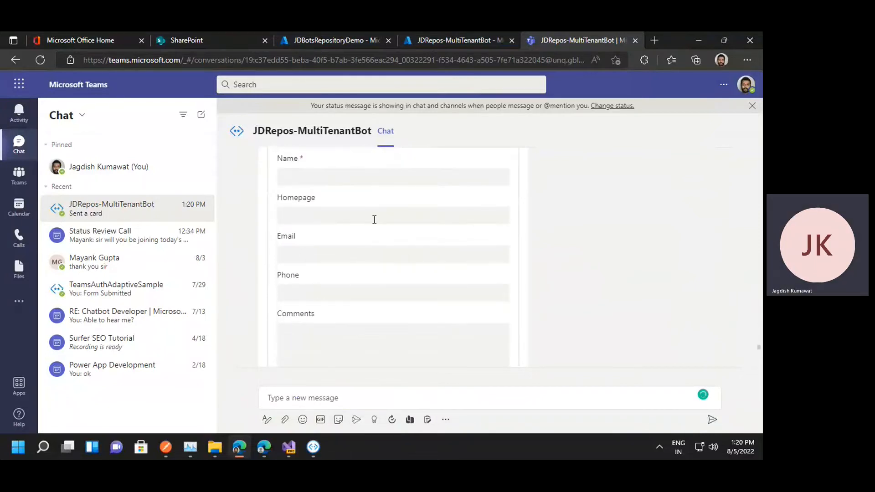
scroll(down, 3)
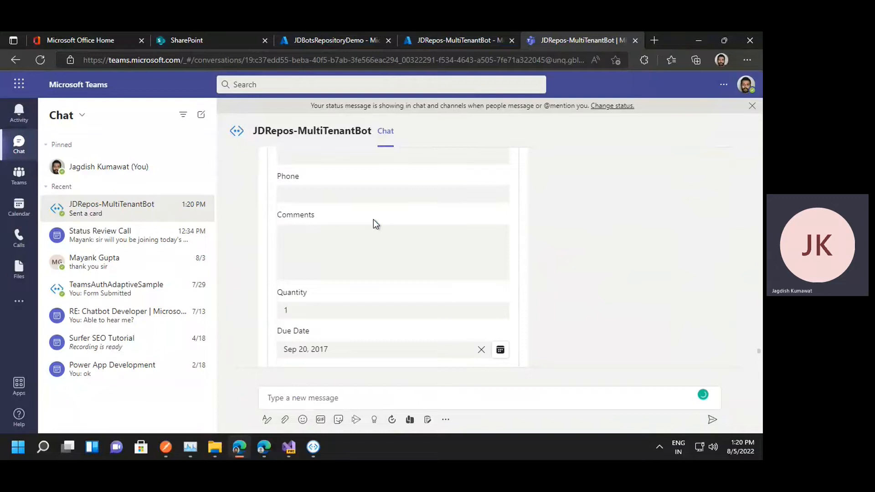
scroll(up, 3)
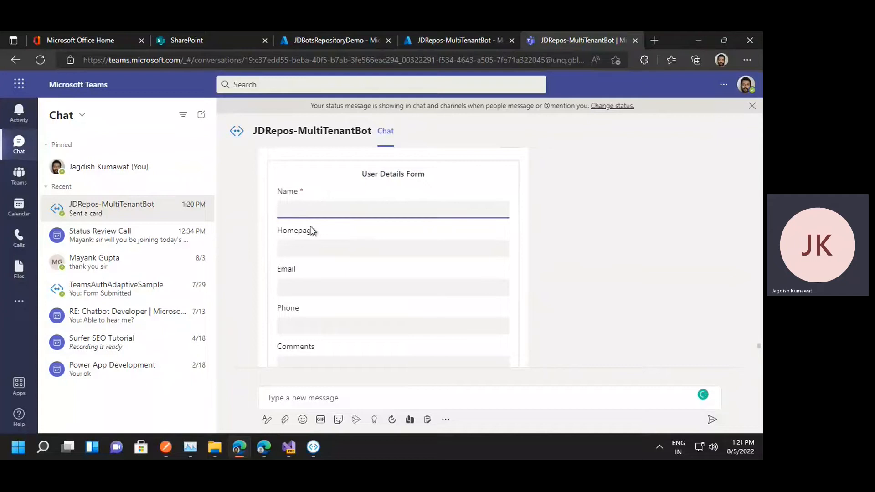
click(392, 209)
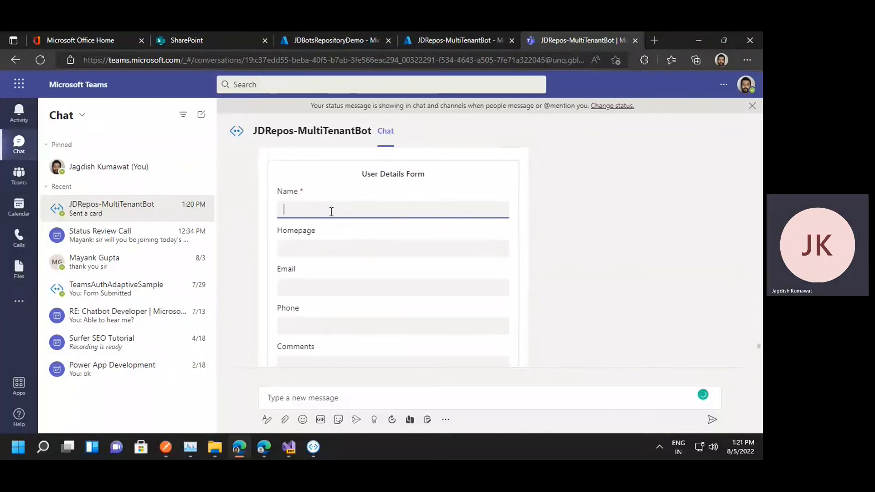
text(Jad)
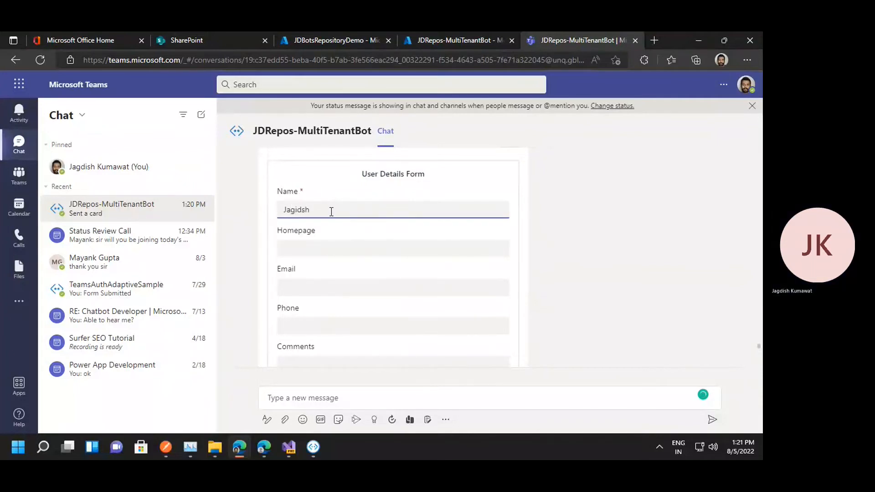
click(392, 248)
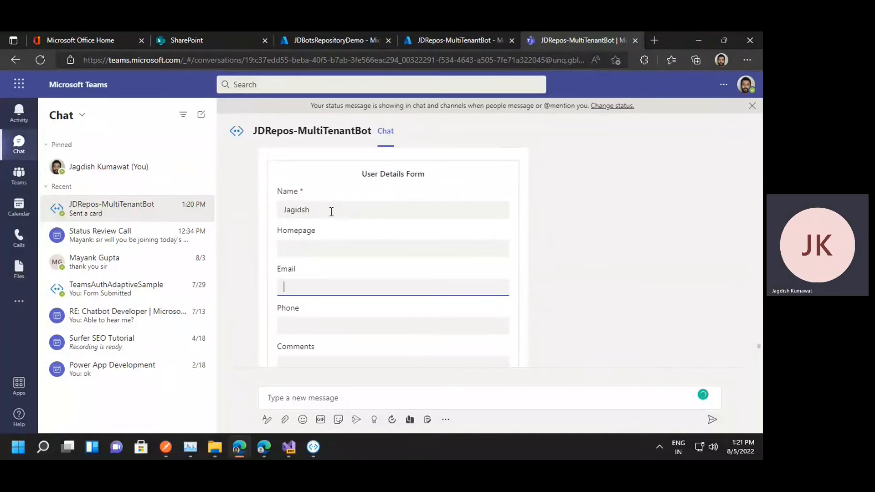
text(ok@)
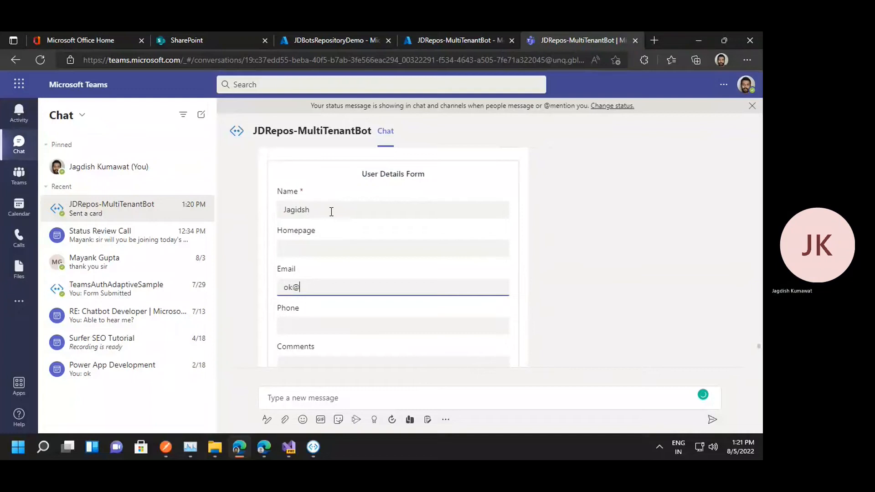
text(ok.com)
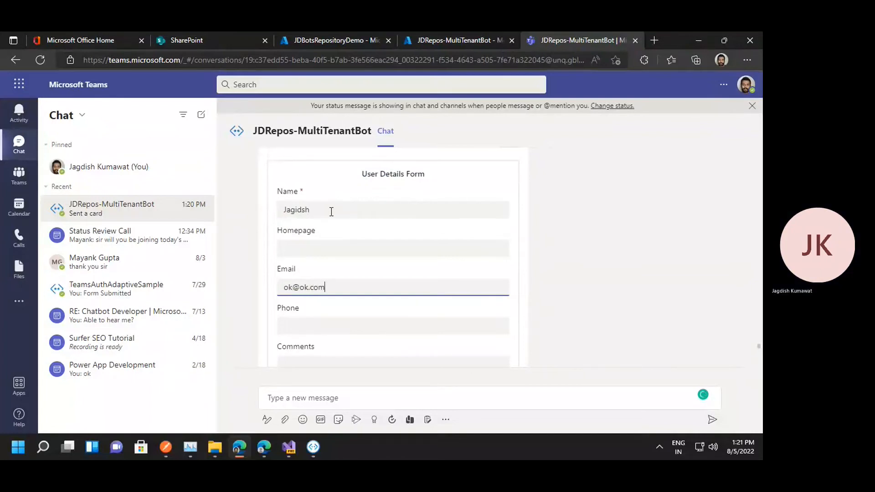
scroll(down, 3)
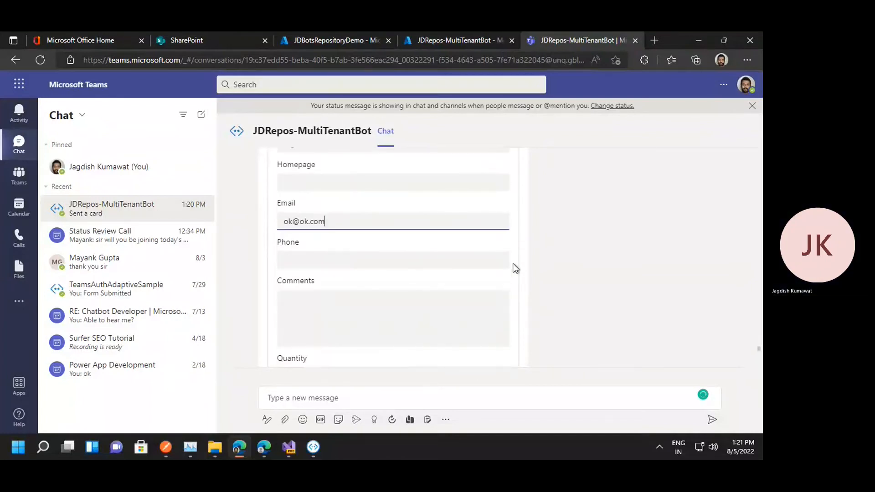
scroll(down, 3)
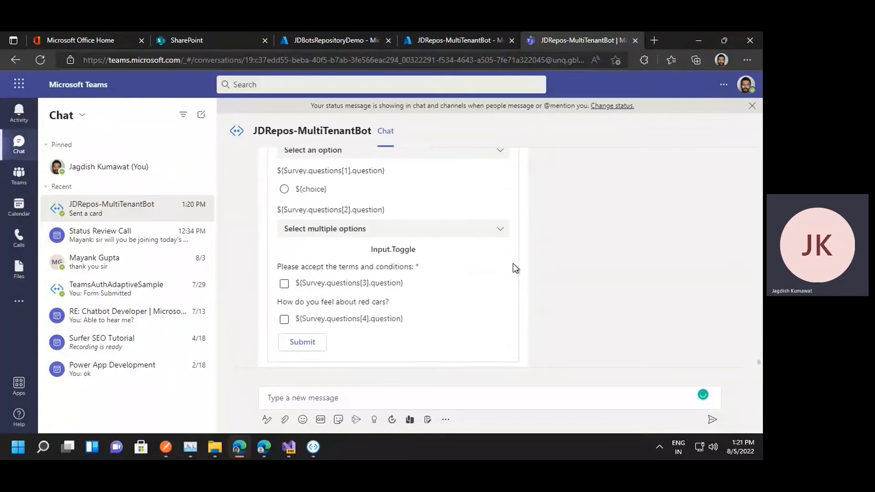
mouse_move(297, 293)
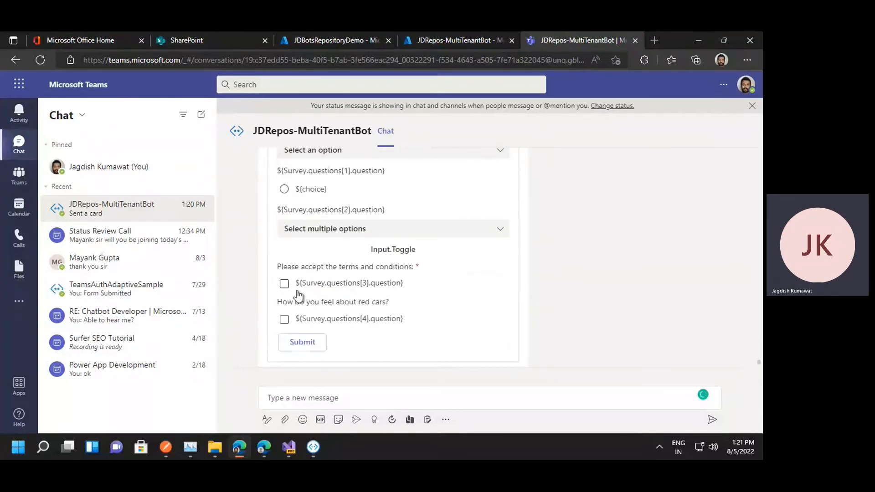
Accept the terms and conditions and submit the User Details Form
click(284, 283)
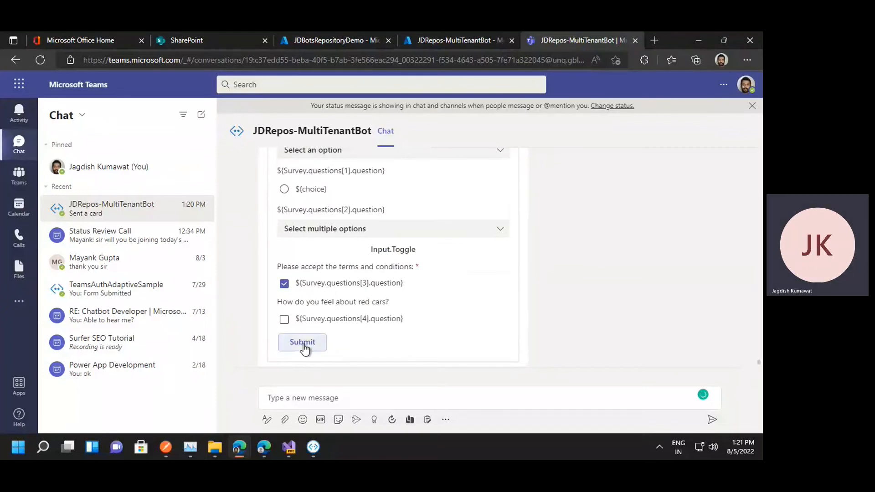
click(302, 342)
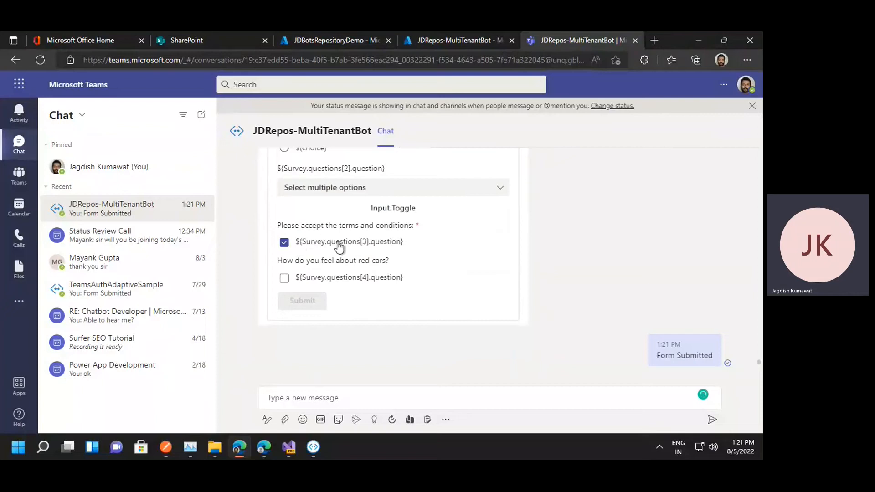
Review the bot's reply showing the submitted name and email
click(302, 301)
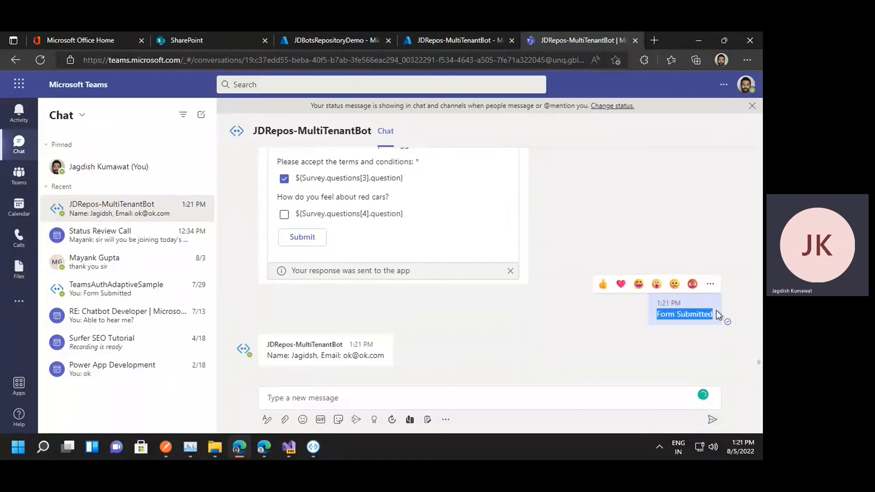
mouse_move(420, 213)
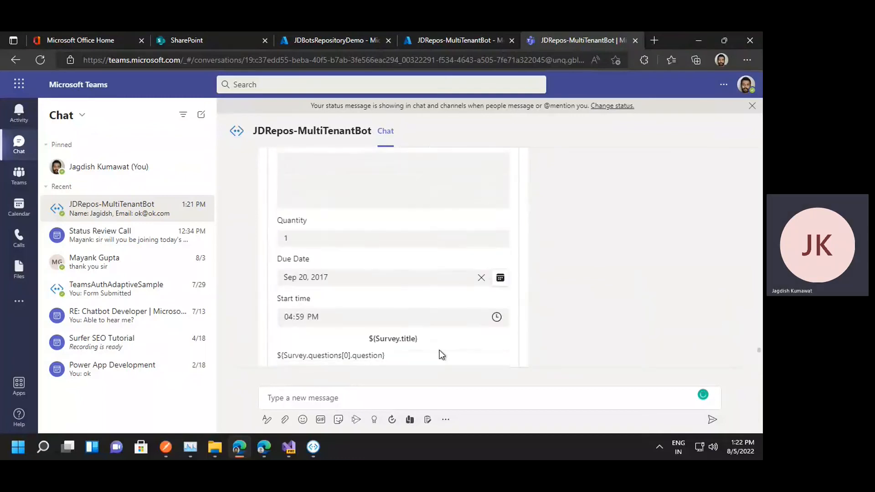
scroll(down, 3)
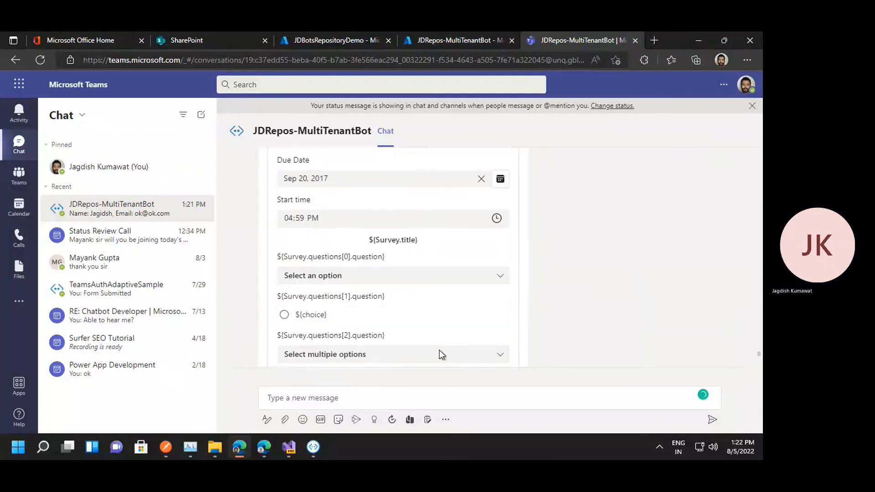
click(302, 236)
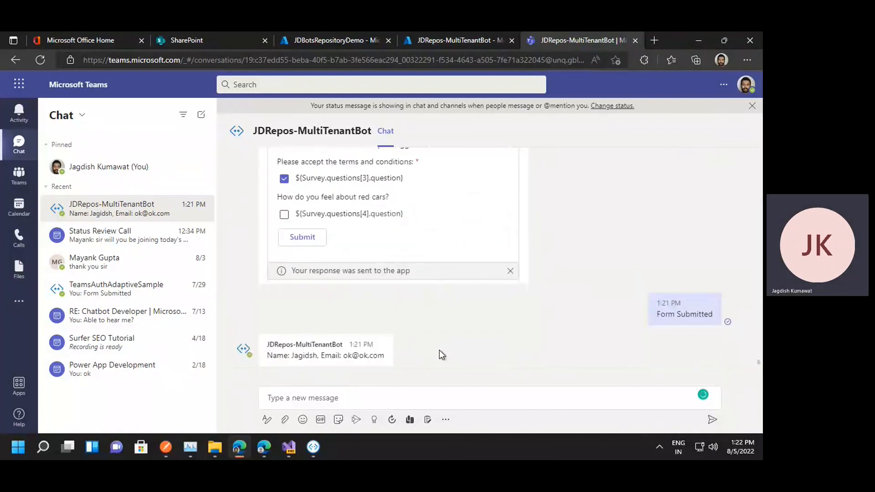
mouse_move(633, 169)
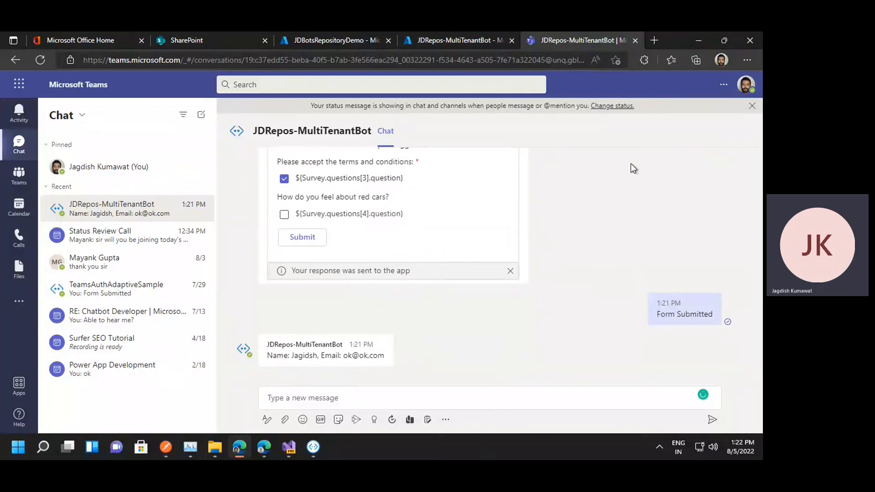